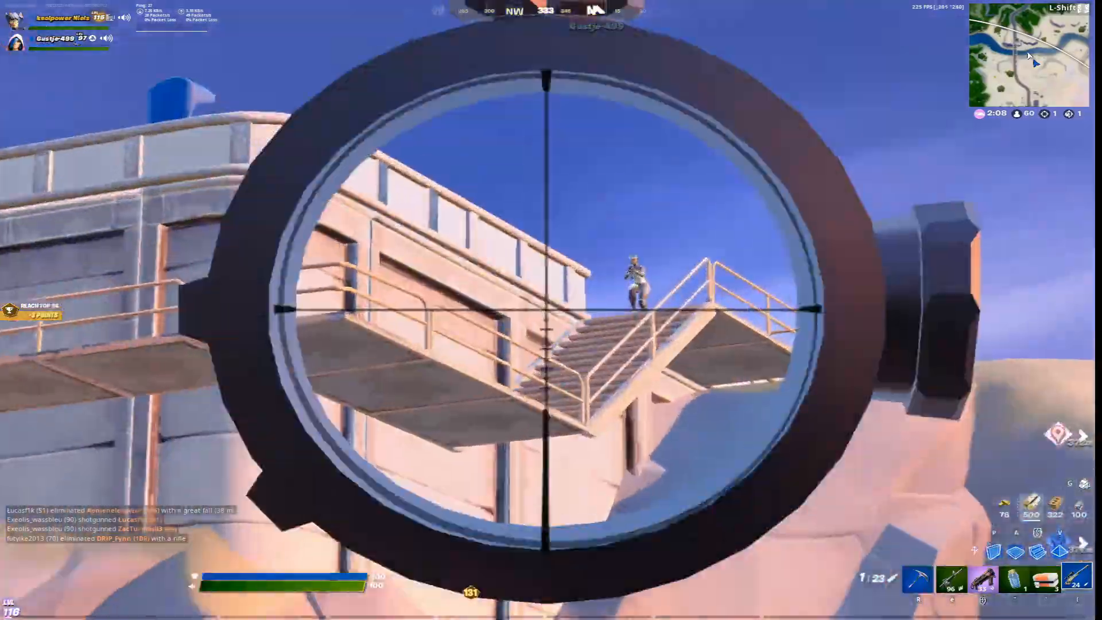
left_click(552, 310)
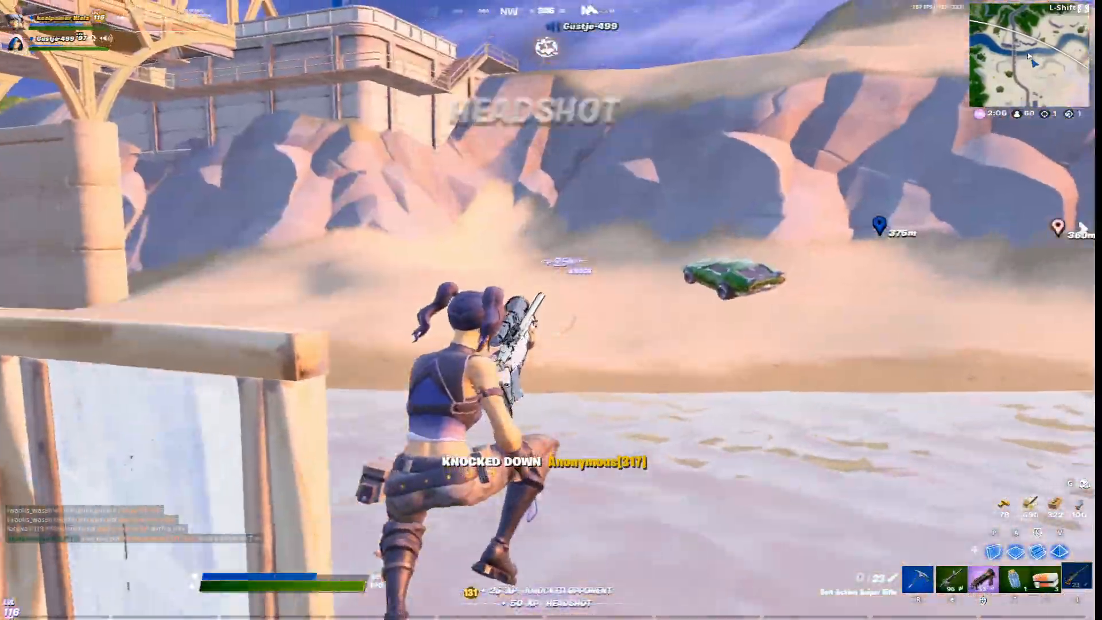